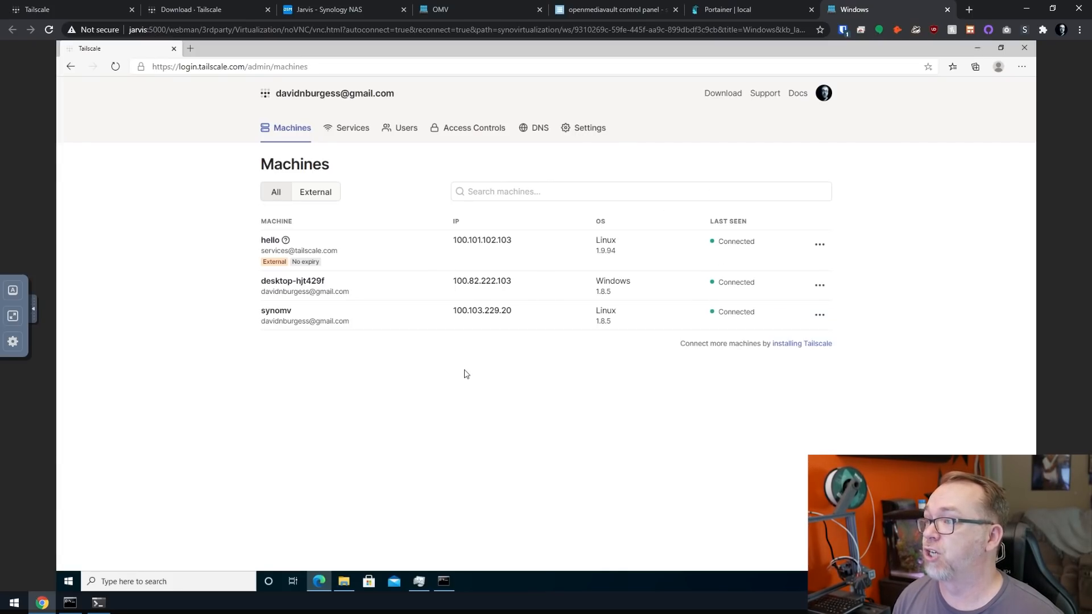
mouse_move(275, 310)
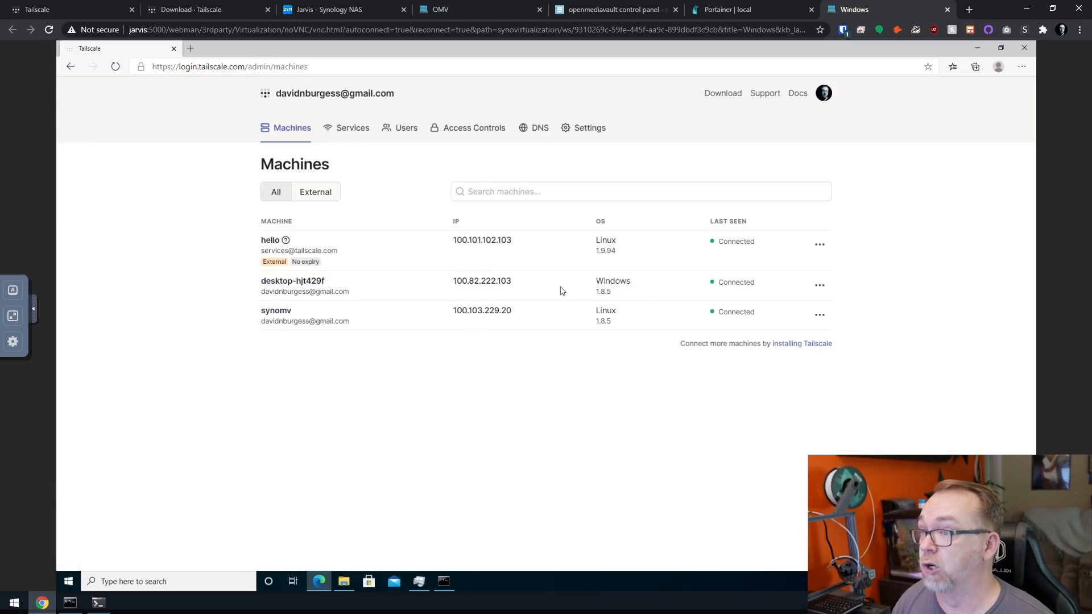
mouse_move(602, 320)
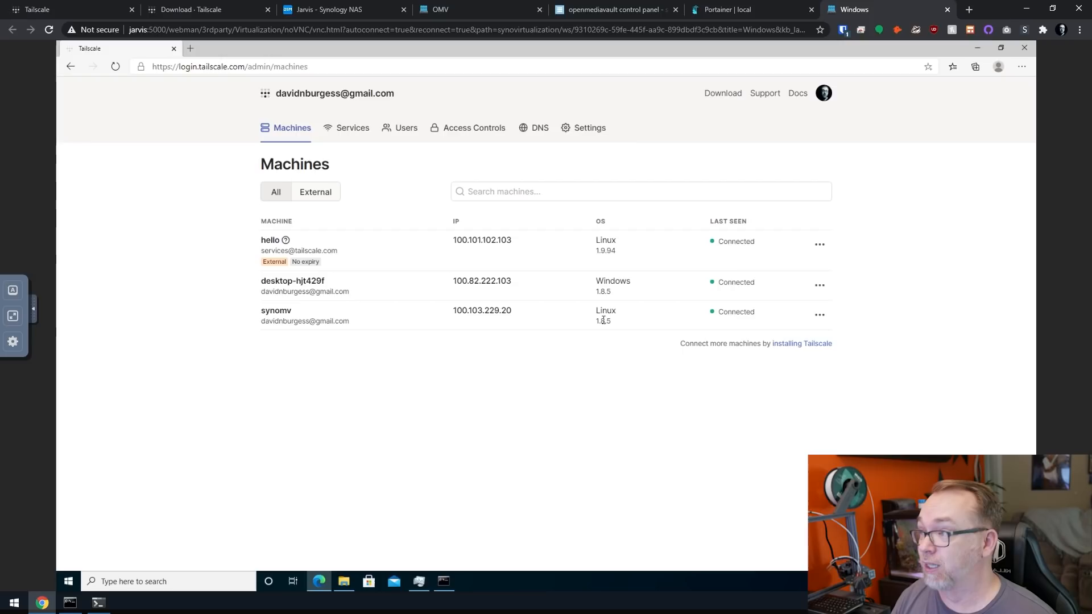
mouse_move(581, 283)
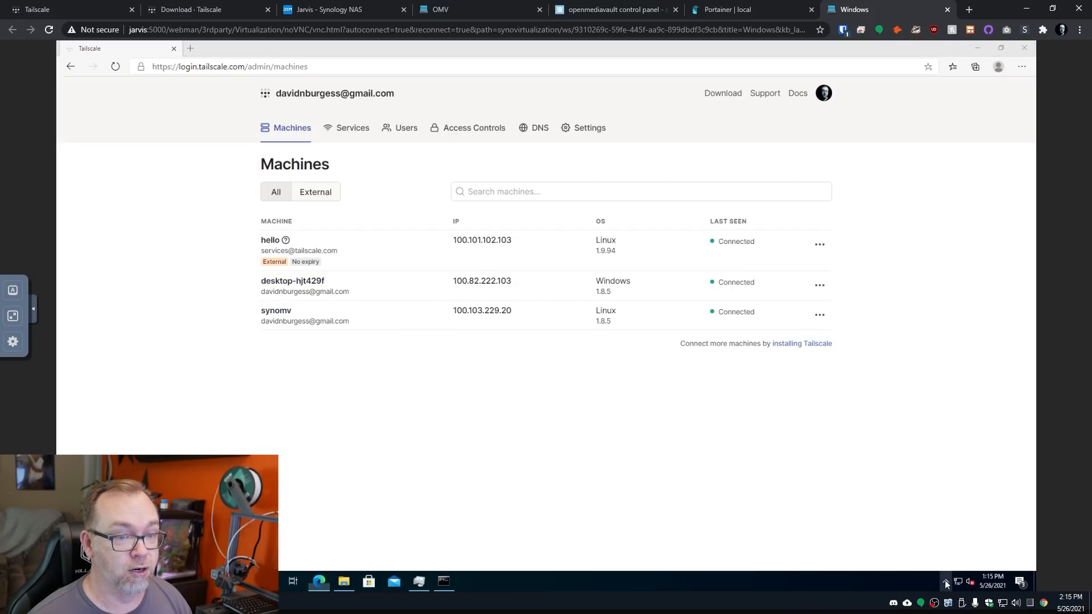
Copy synomv's IP 100.103.229.20 from the Tailscale tray menu into a new browser tab.
click(945, 583)
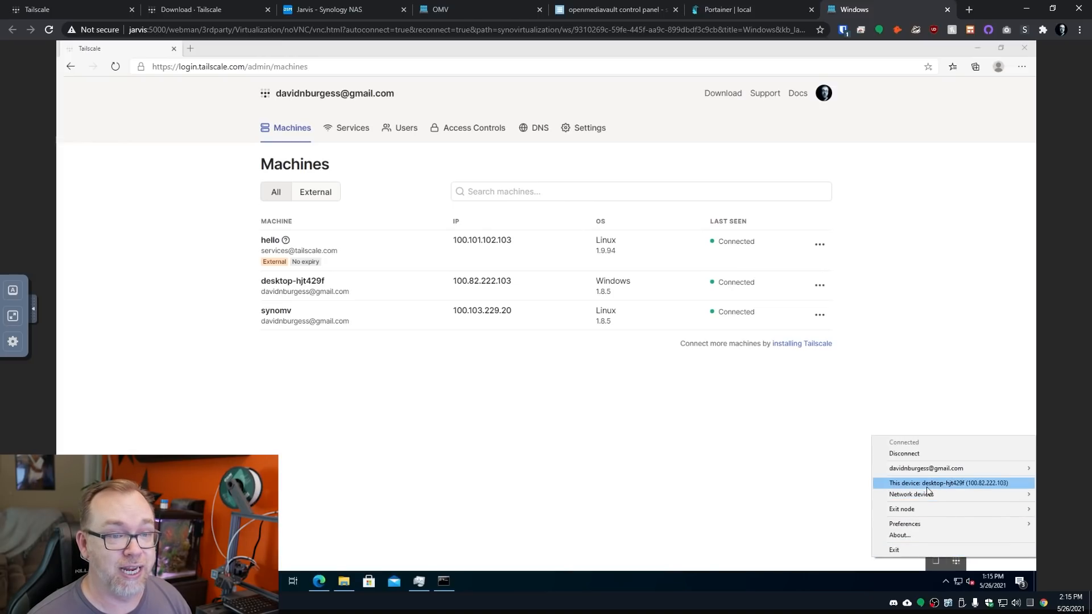
mouse_move(910, 494)
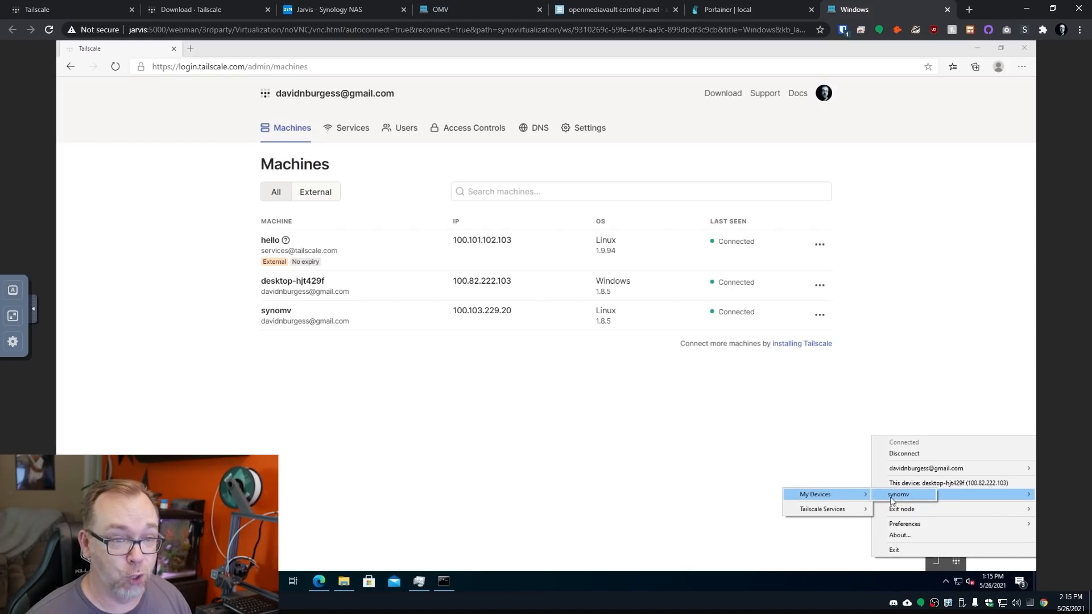
click(899, 494)
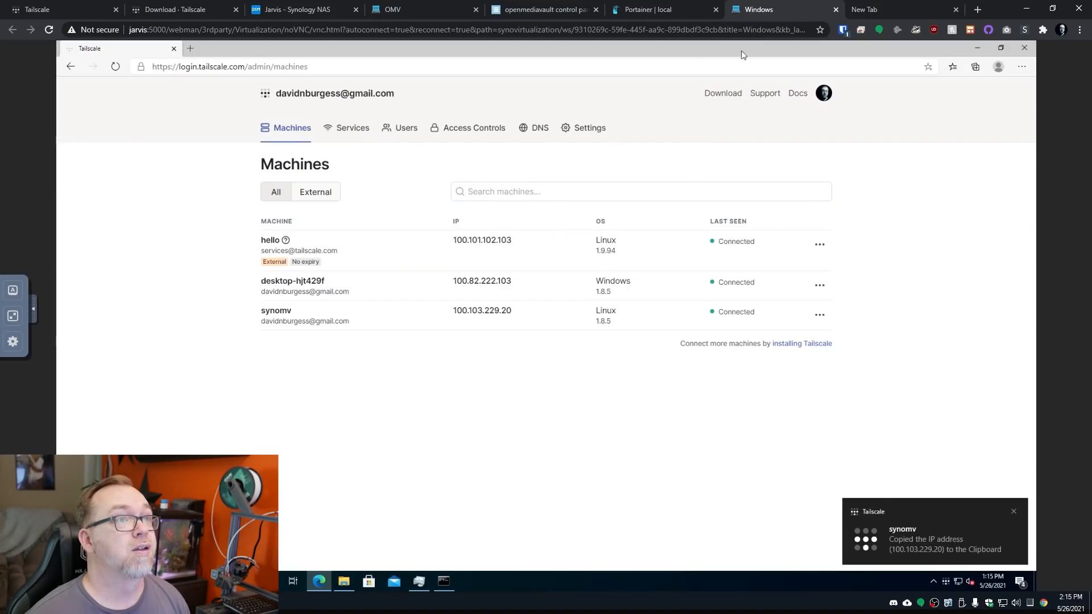
click(562, 66)
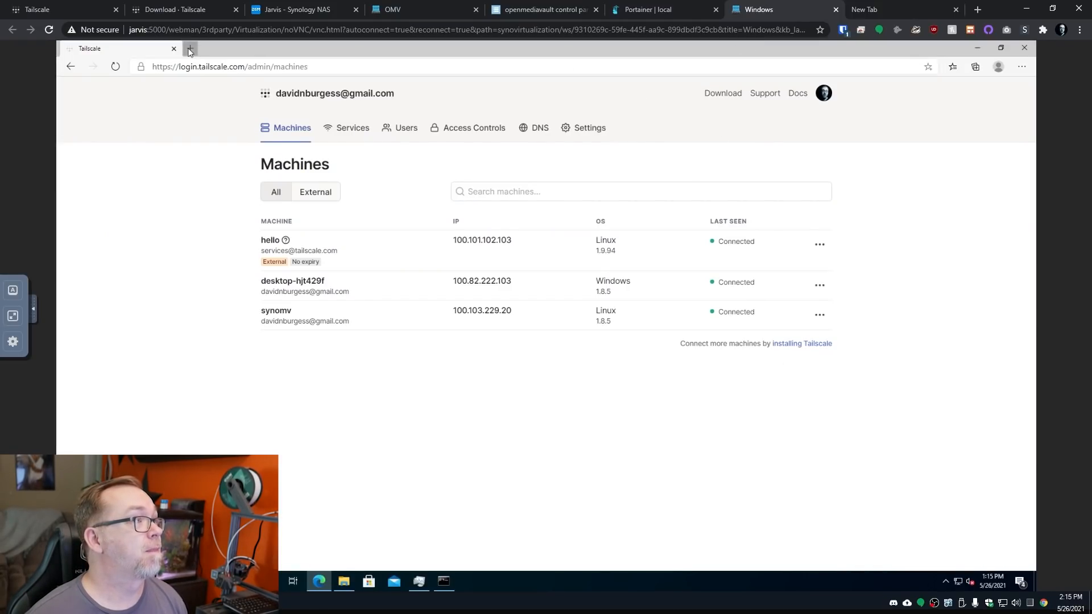
click(189, 47)
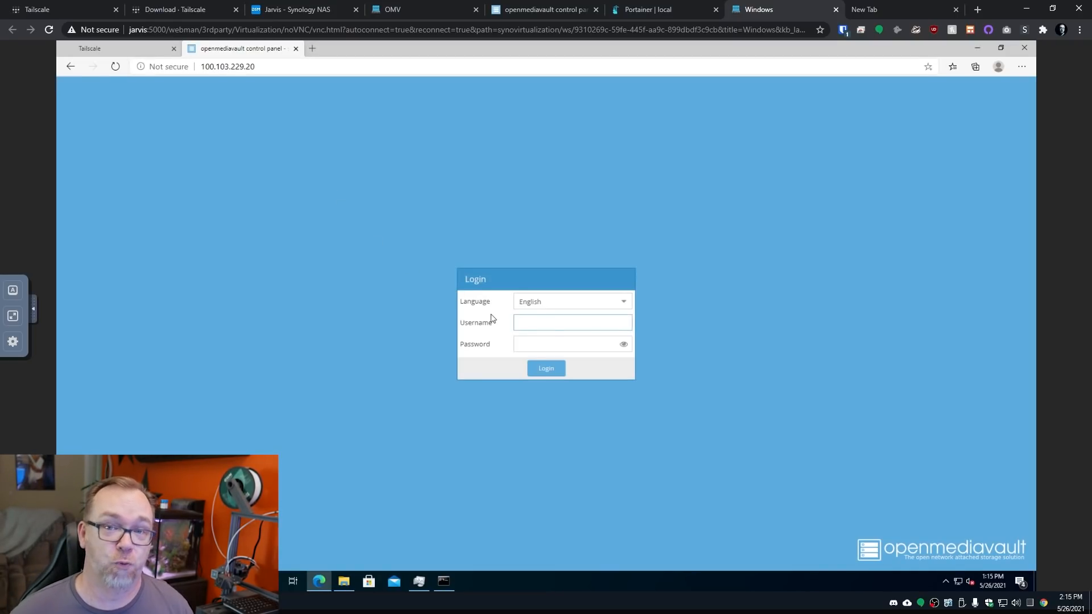
Sign in to openmediavault at 100.103.229.20 with admin credentials, declining to save the password.
click(572, 323)
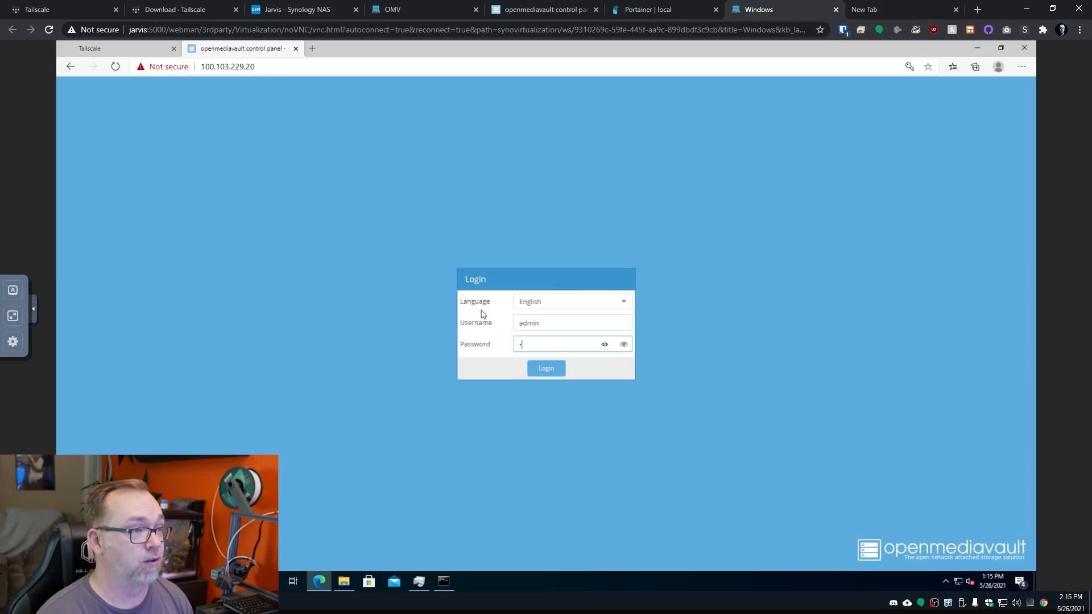
click(546, 368)
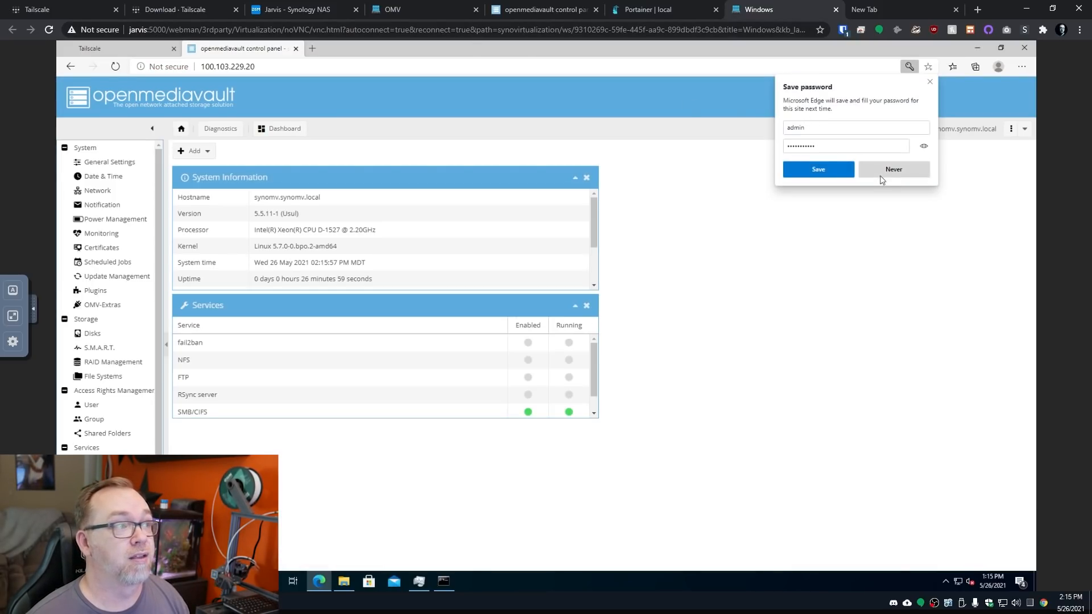
click(893, 169)
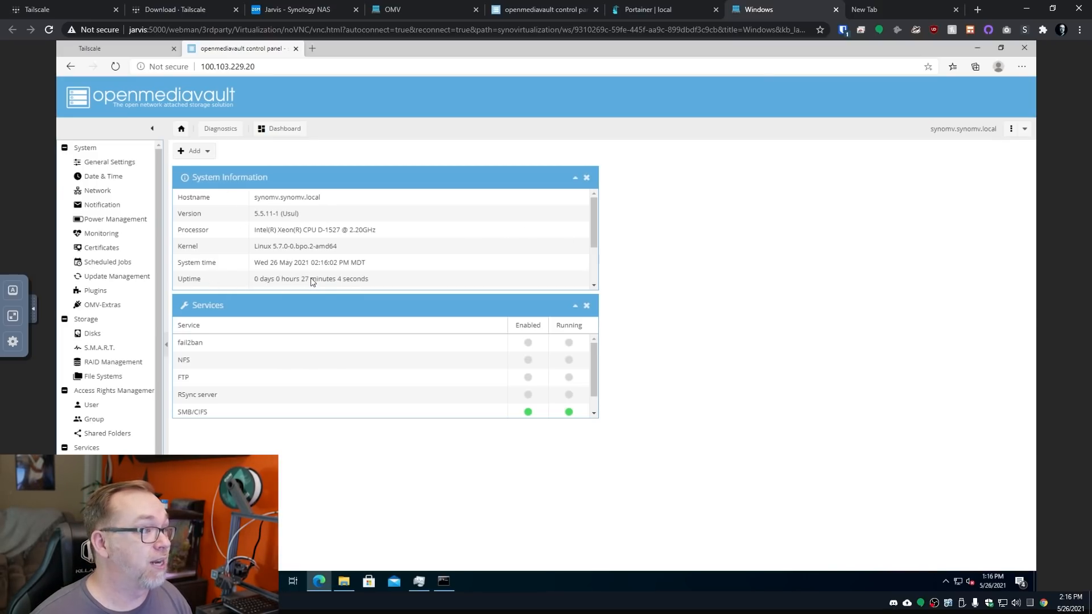
Open the Dashboard of the 192.168.1.133 control panel via the OMV console and Home tabs.
click(392, 10)
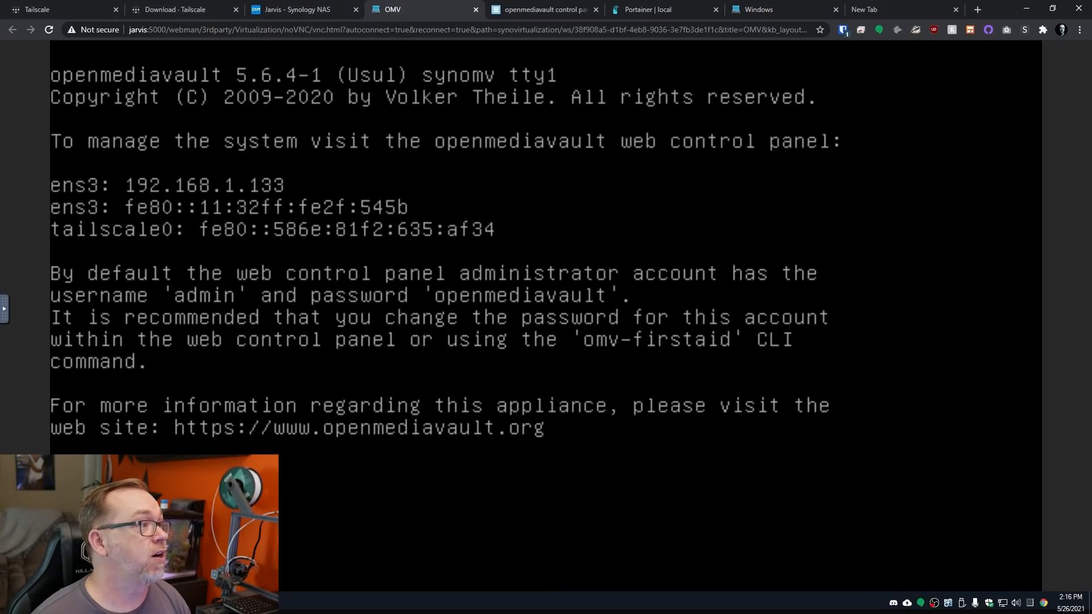
click(543, 9)
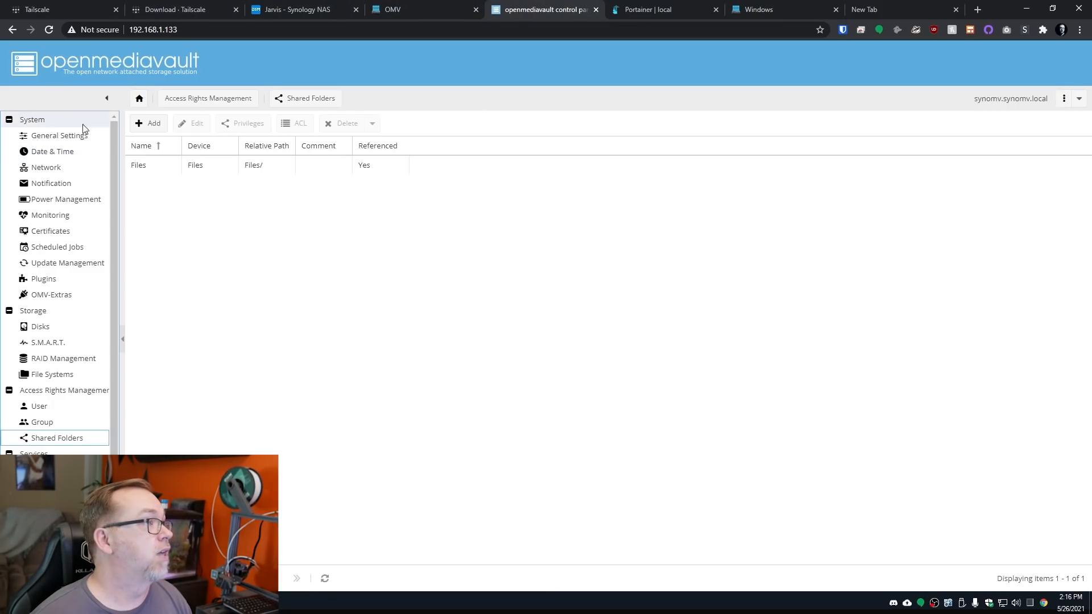
click(139, 98)
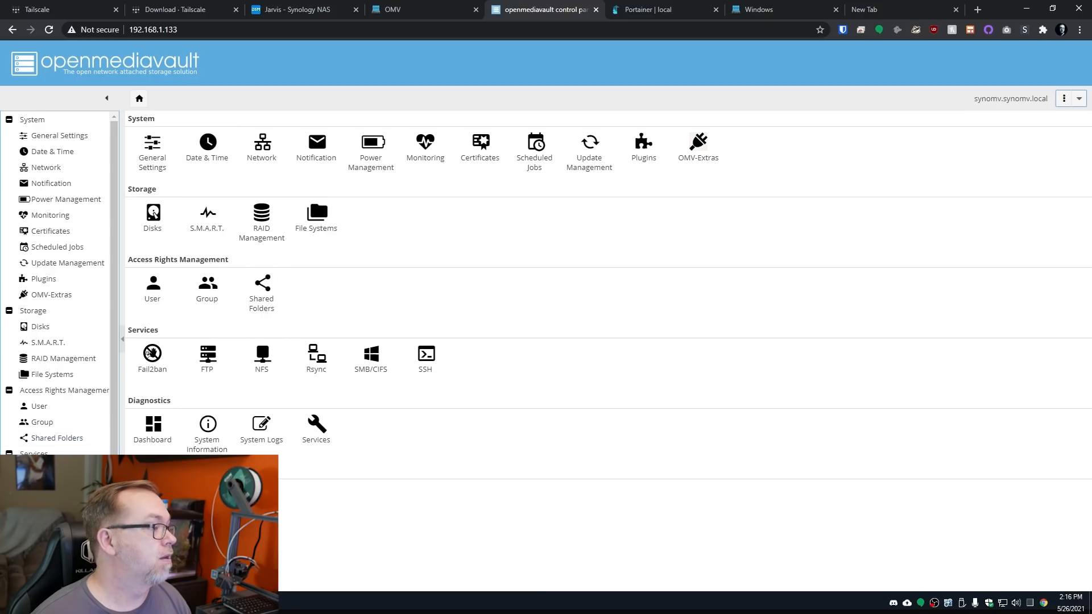
click(152, 425)
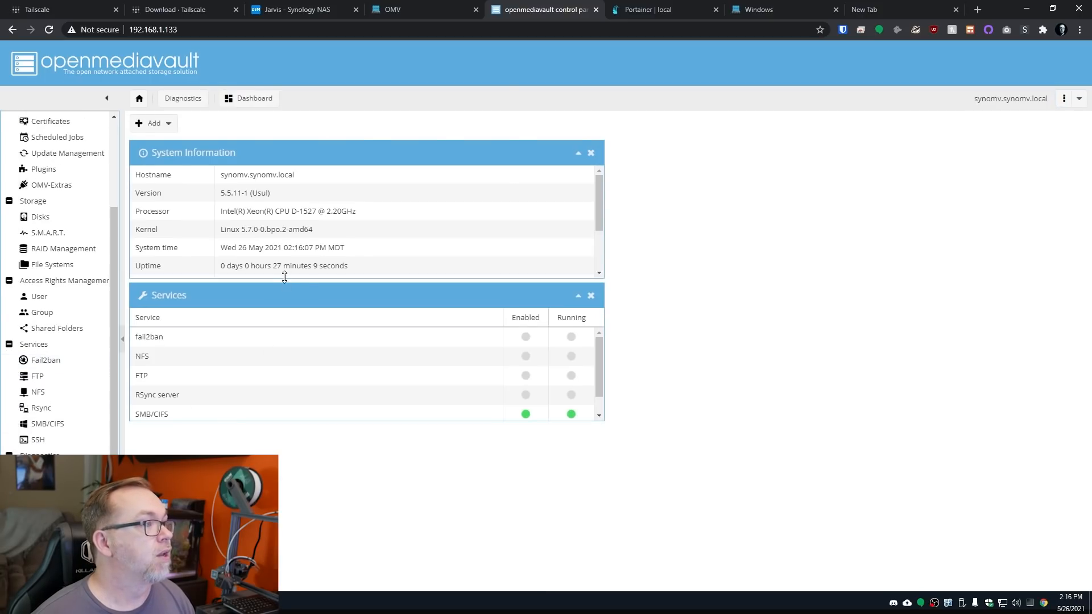